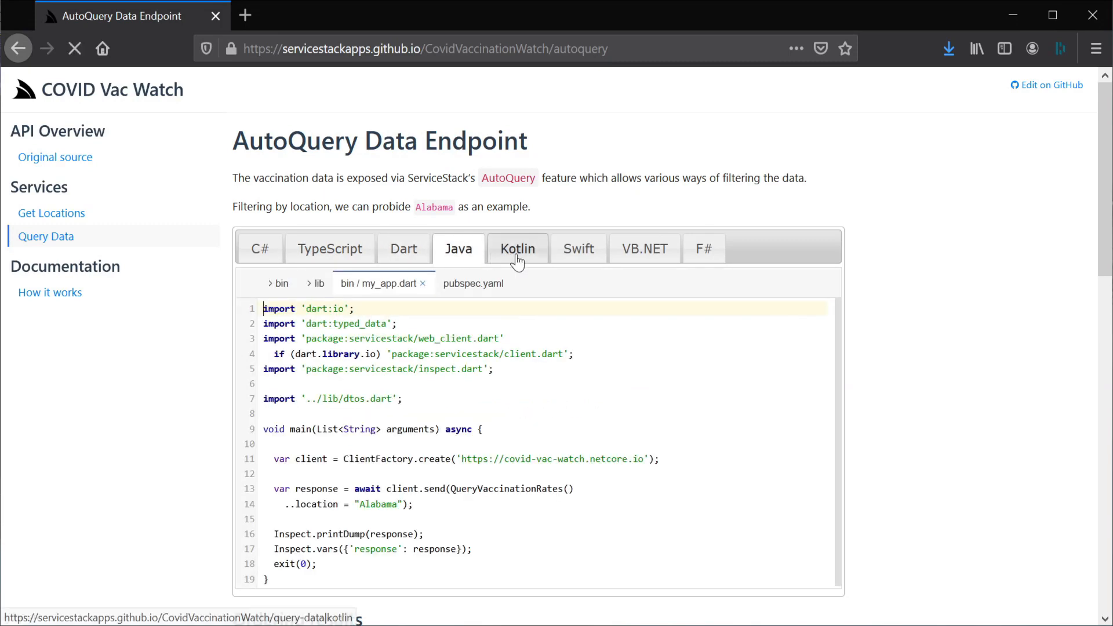
# Step: View the Kotlin and then Swift versions of the AutoQuery client code sample
pyautogui.click(577, 248)
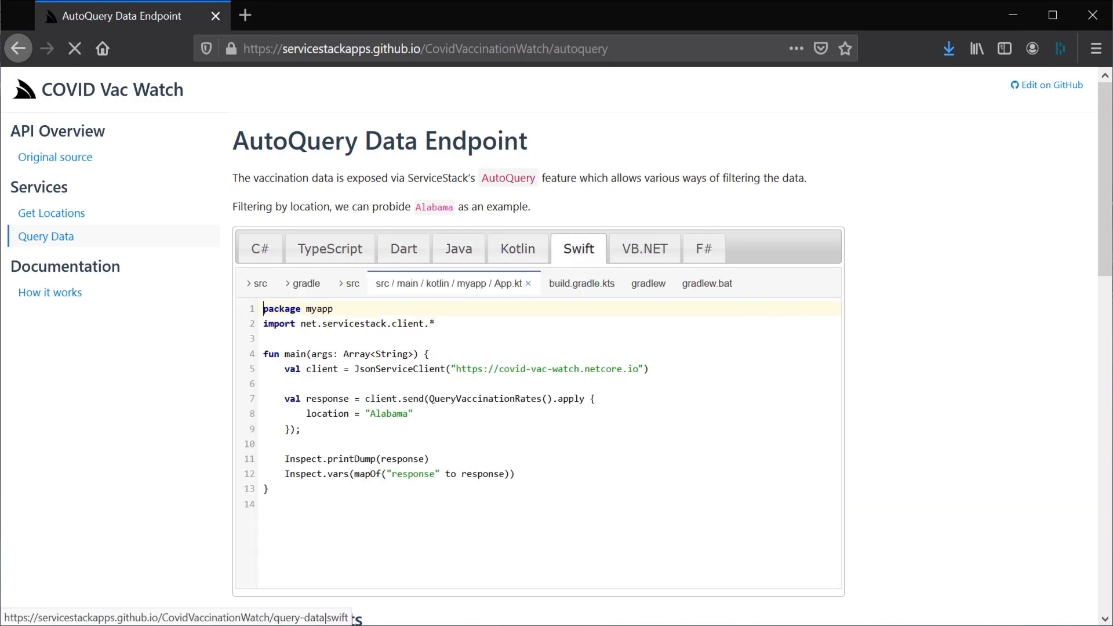
pyautogui.click(704, 248)
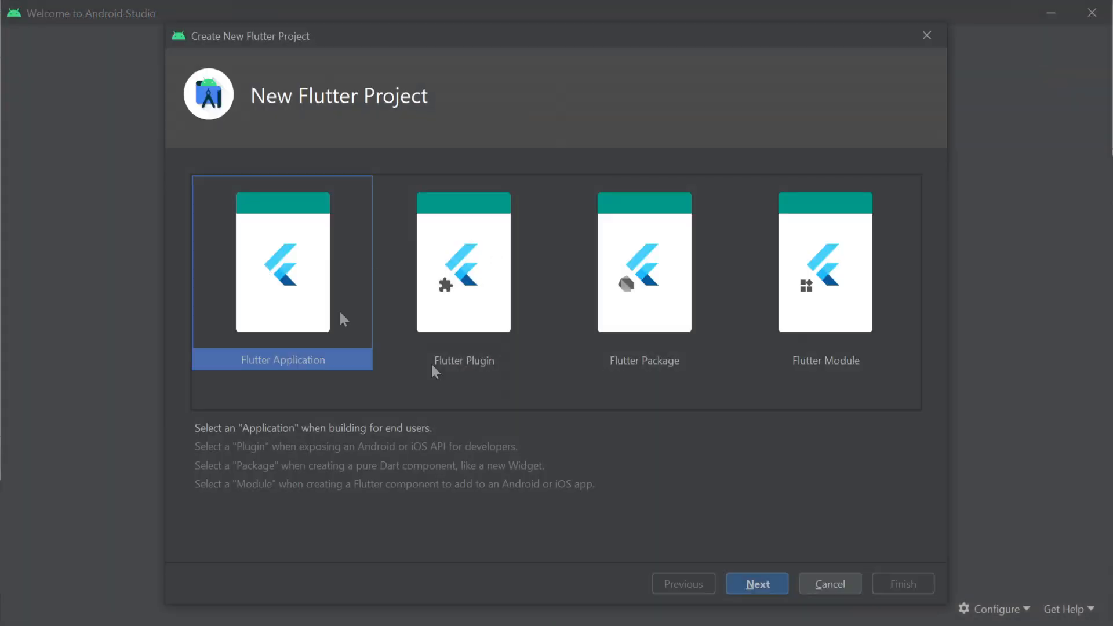
# Step: Create a Flutter Application project with package name com.example.flutterapp
pyautogui.click(756, 583)
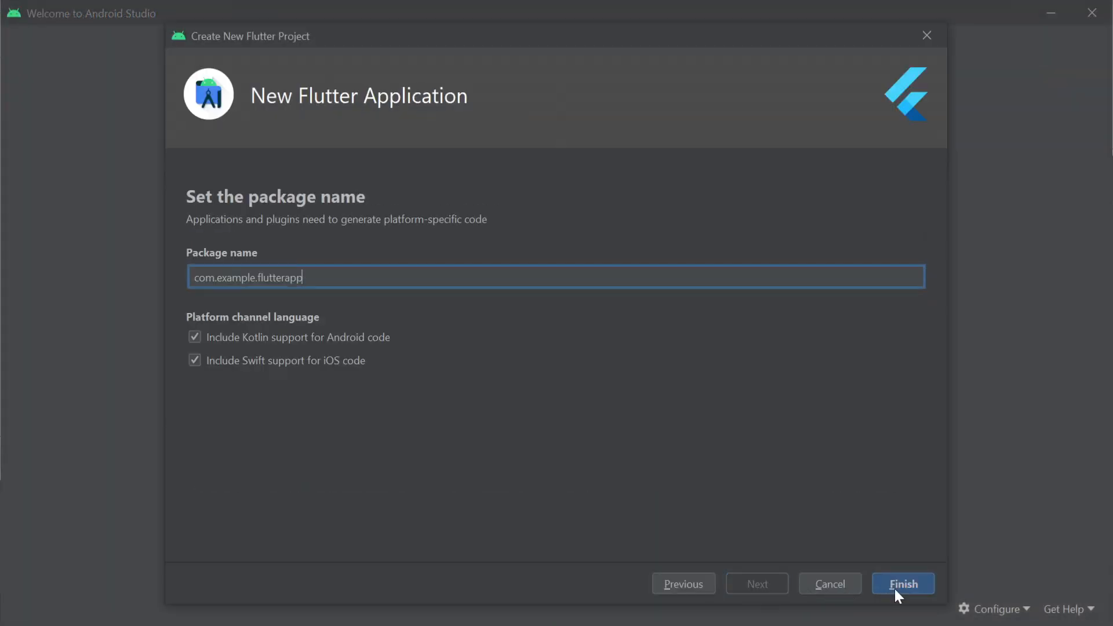
pyautogui.click(902, 584)
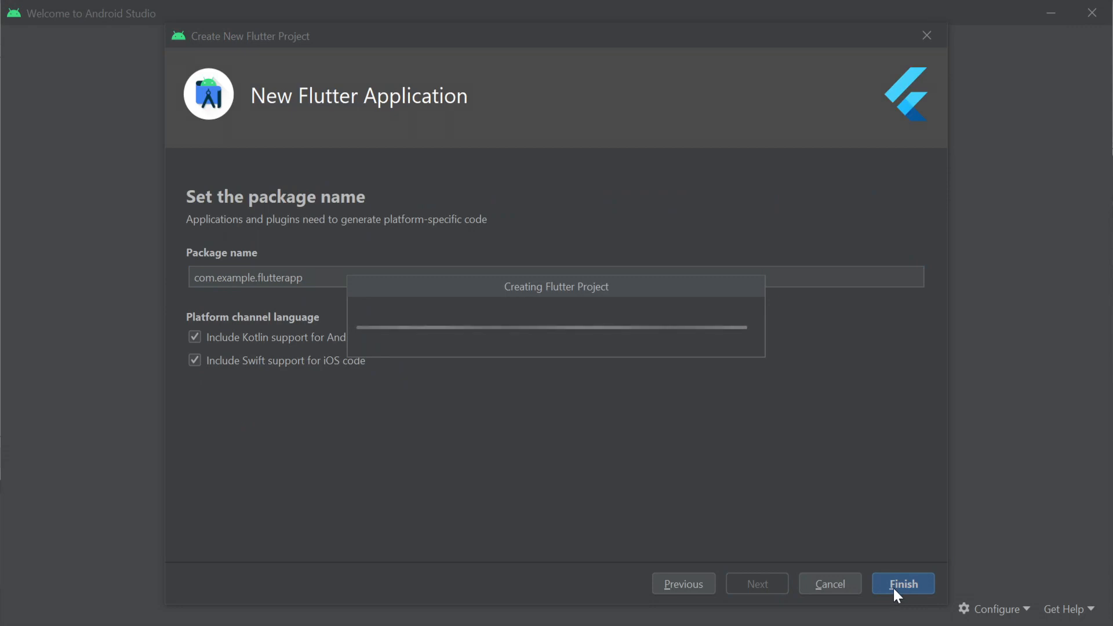
pyautogui.click(902, 583)
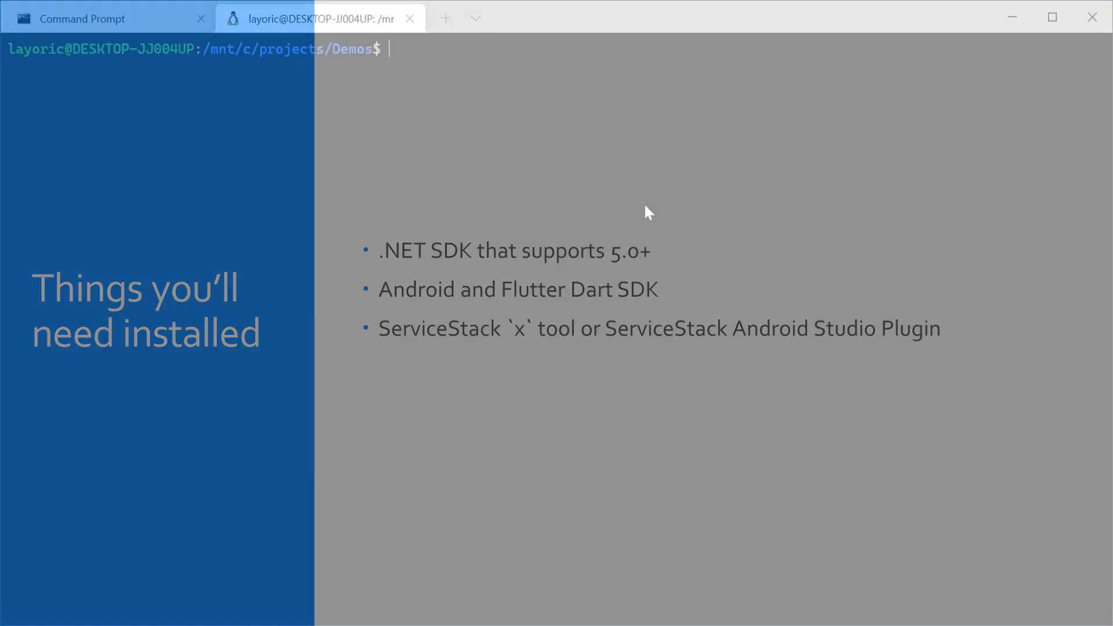
# Step: Enter 'dotnet tool install -g x' at the Demos prompt to install the x tool globally
pyautogui.write('dot')
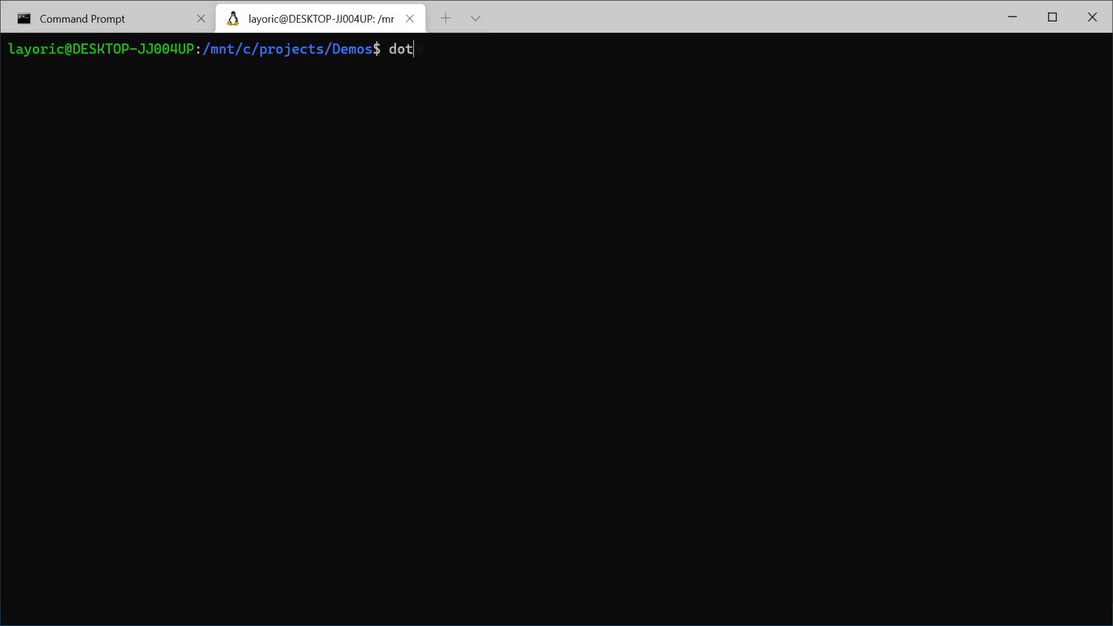
pyautogui.write('net tool instal')
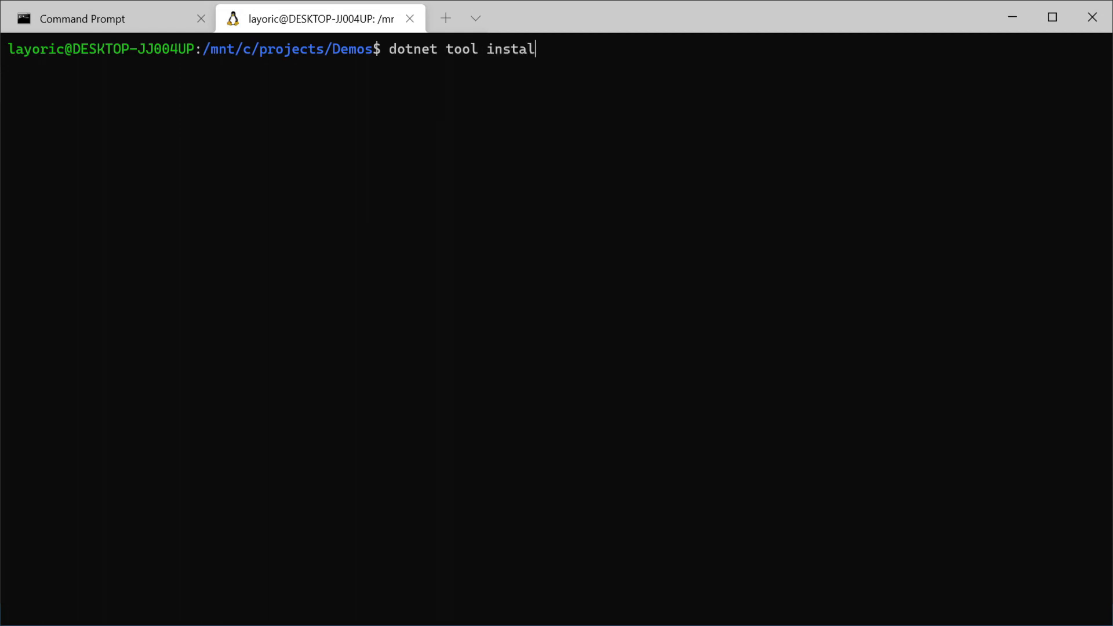
pyautogui.write('l -g x')
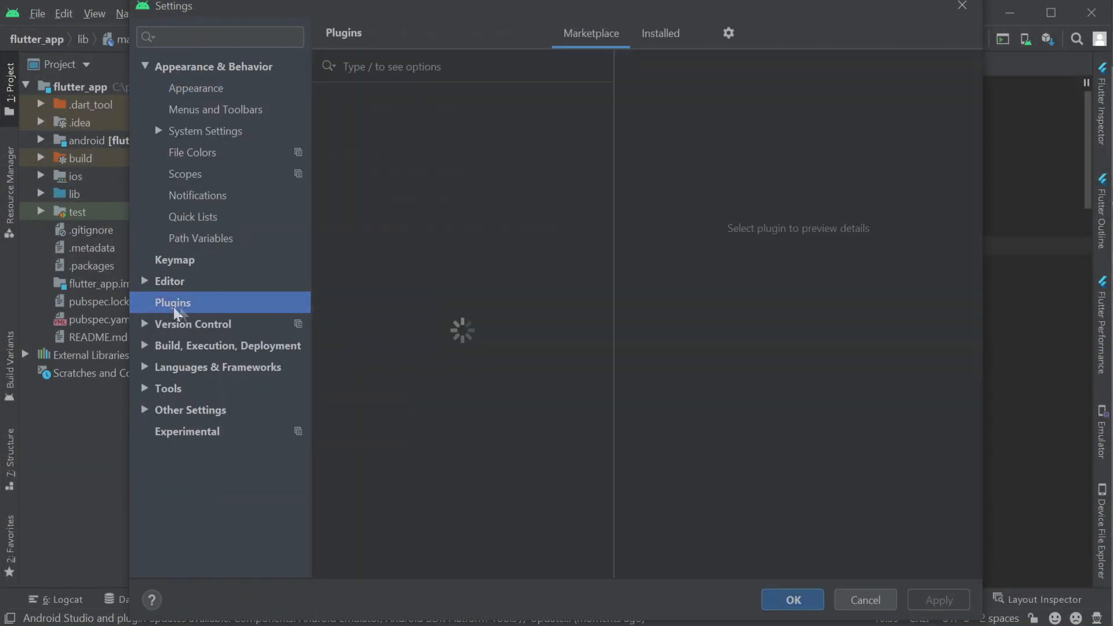
# Step: Search the plugin Marketplace for 'Serv' to find the ServiceStack plugin
pyautogui.write('Serv')
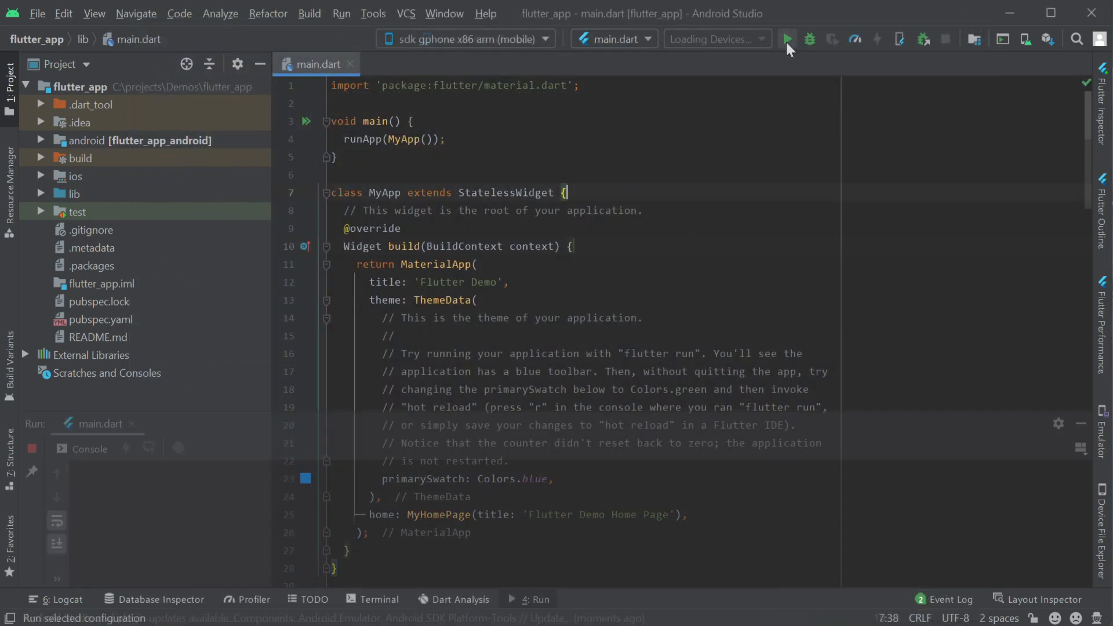
# Step: Run the counter app, hot-reload '_counter += 10', and increment the counter in the emulator
pyautogui.click(786, 39)
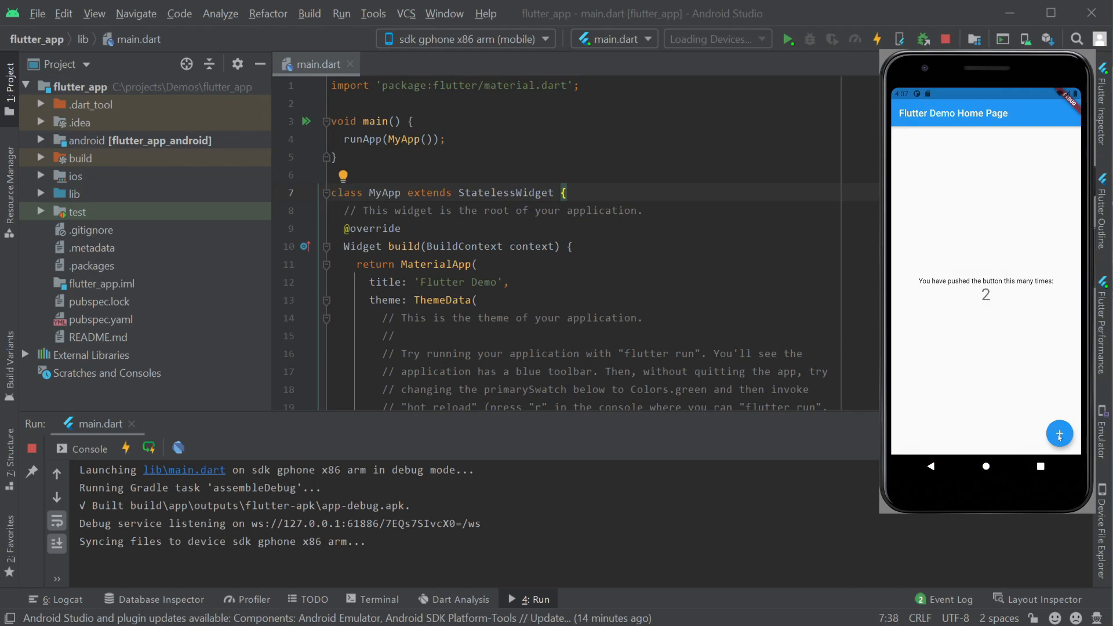
pyautogui.scroll(-3)
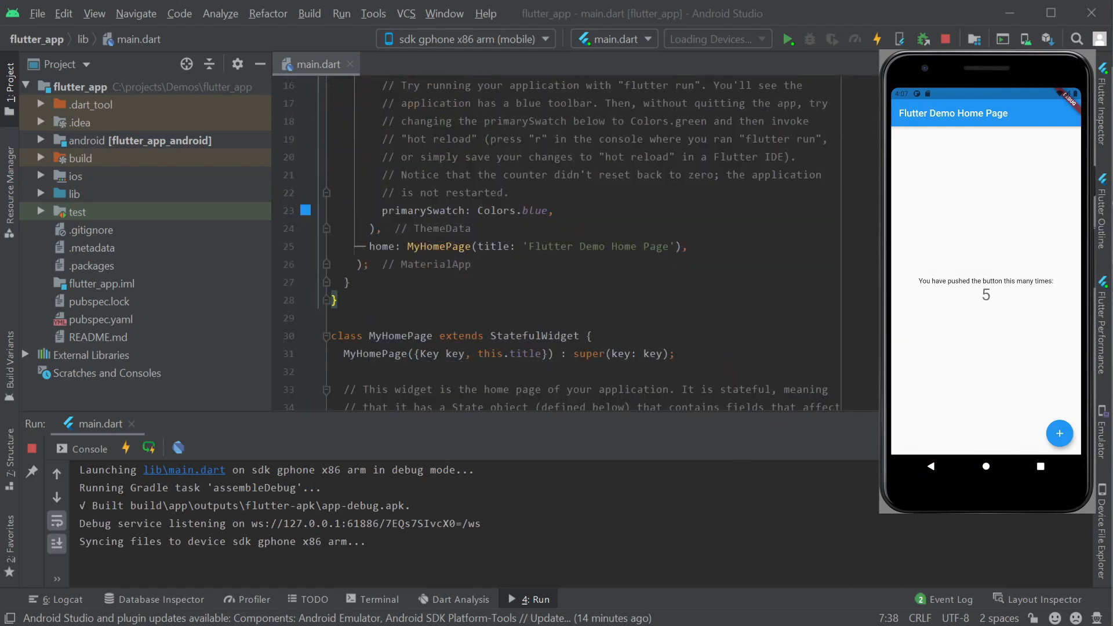
pyautogui.scroll(-3)
pyautogui.write('_counter += 10;')
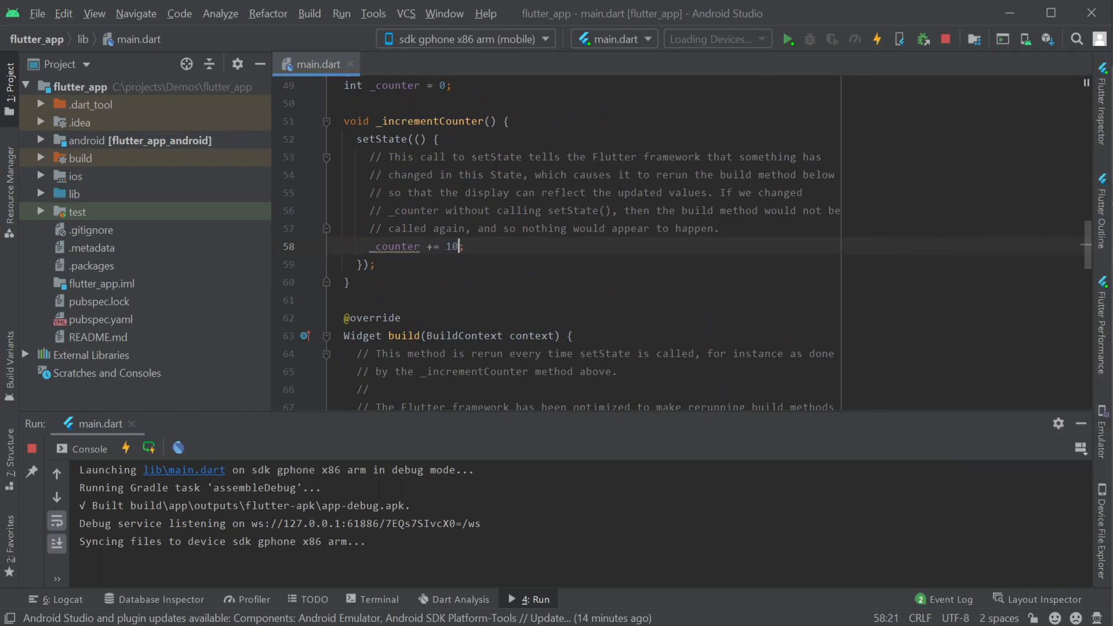
pyautogui.click(877, 40)
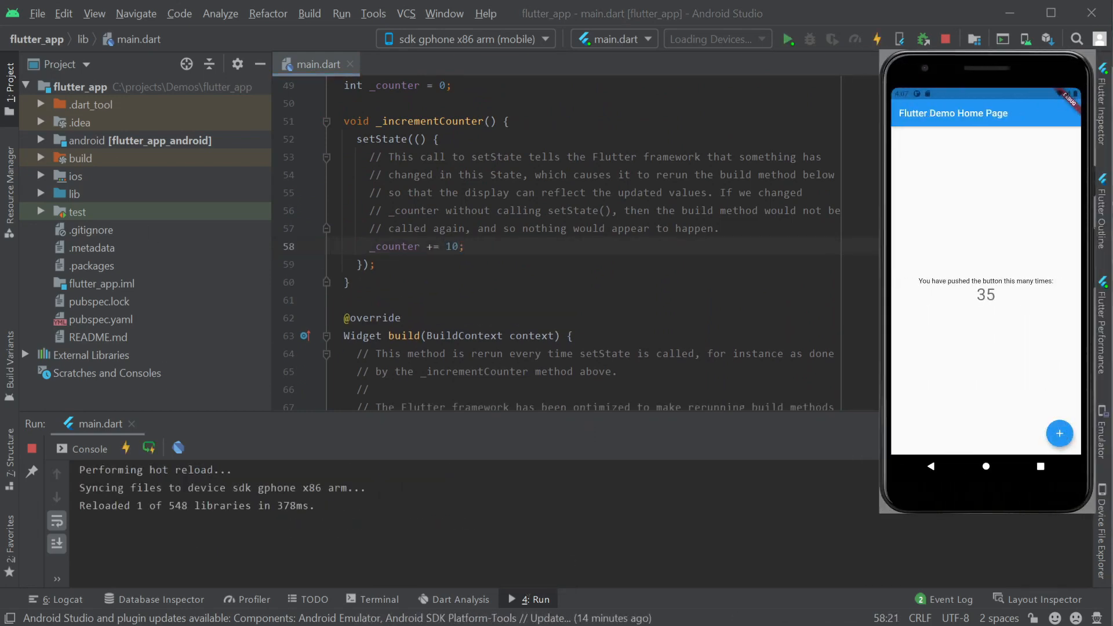
pyautogui.click(944, 40)
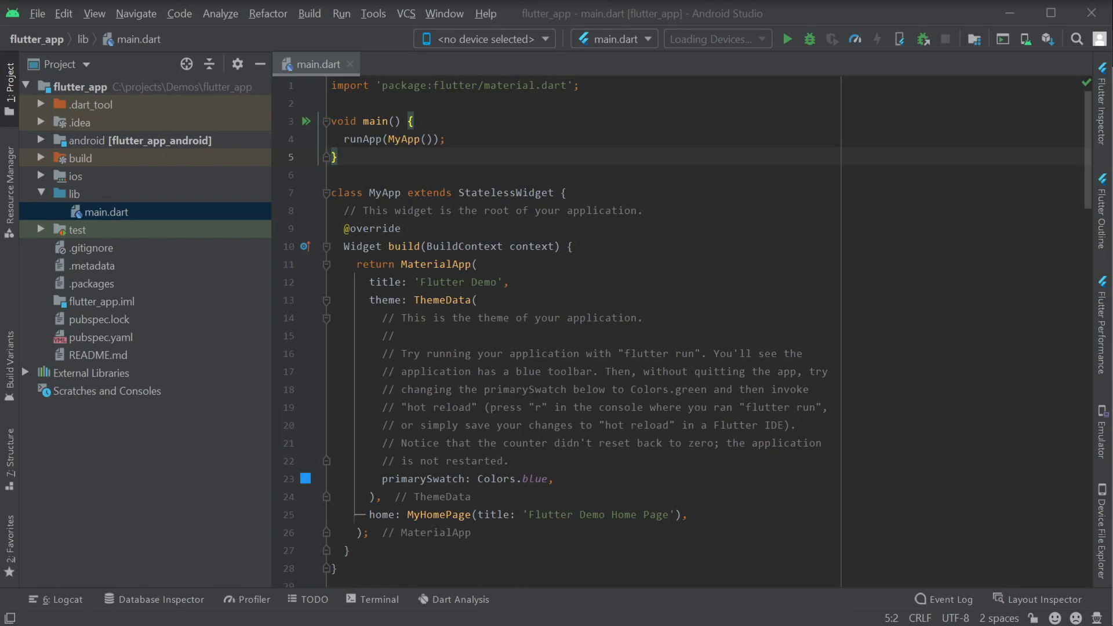
pyautogui.click(74, 194)
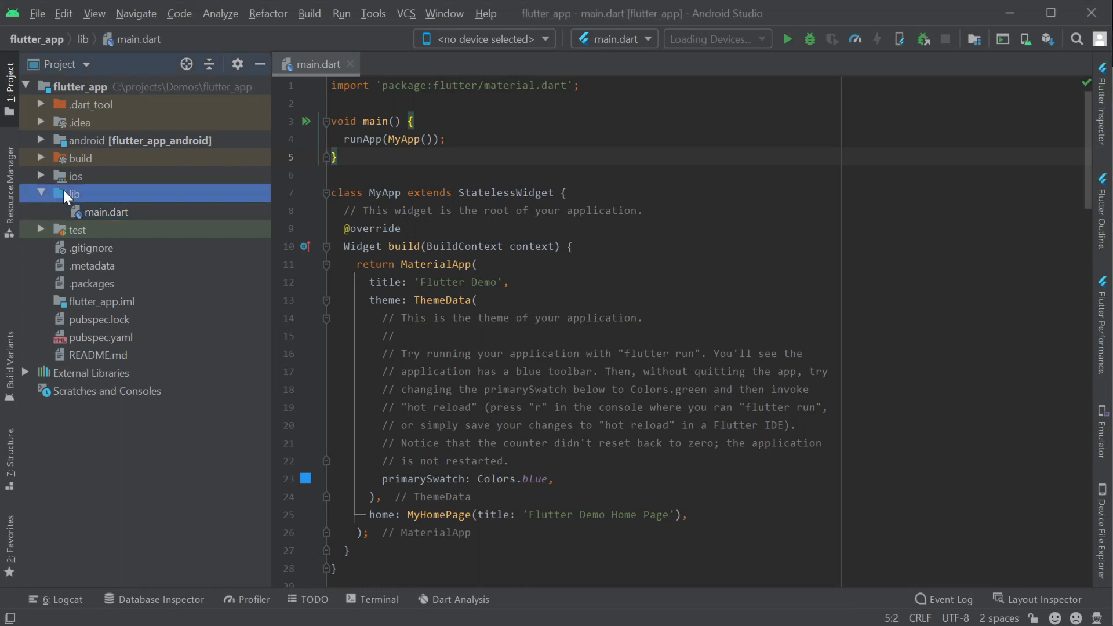
pyautogui.click(74, 194)
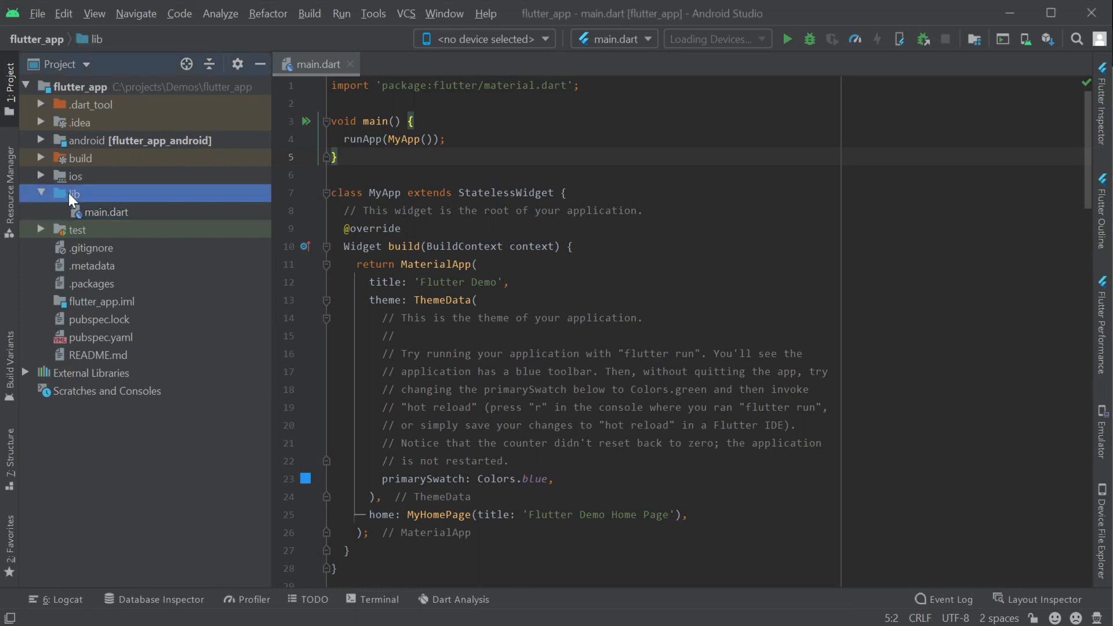
pyautogui.rightClick(74, 193)
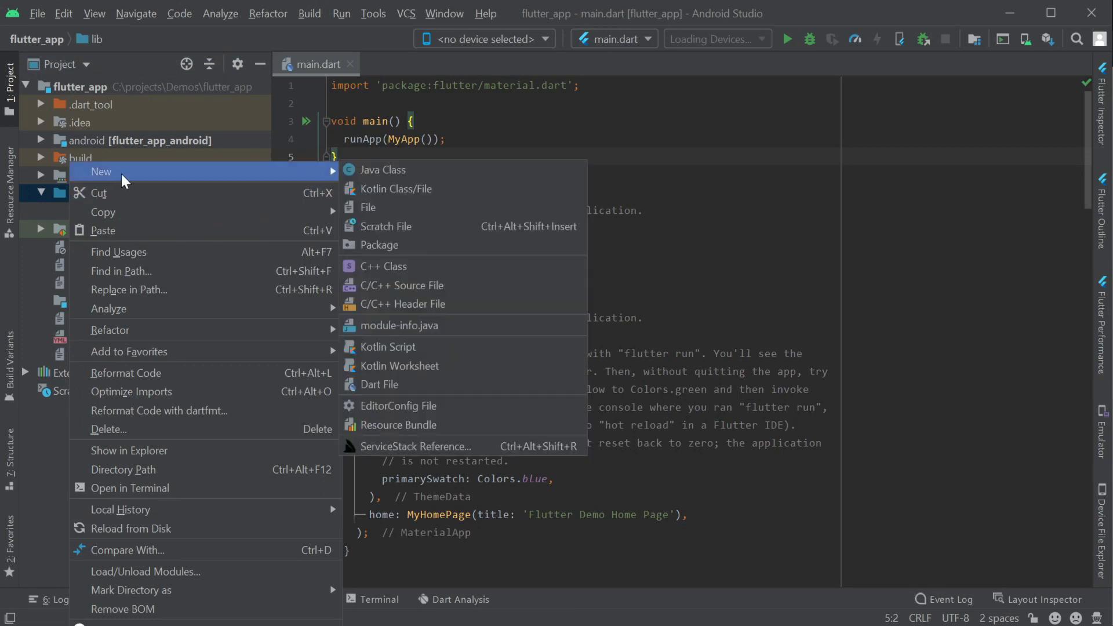
pyautogui.moveTo(448, 445)
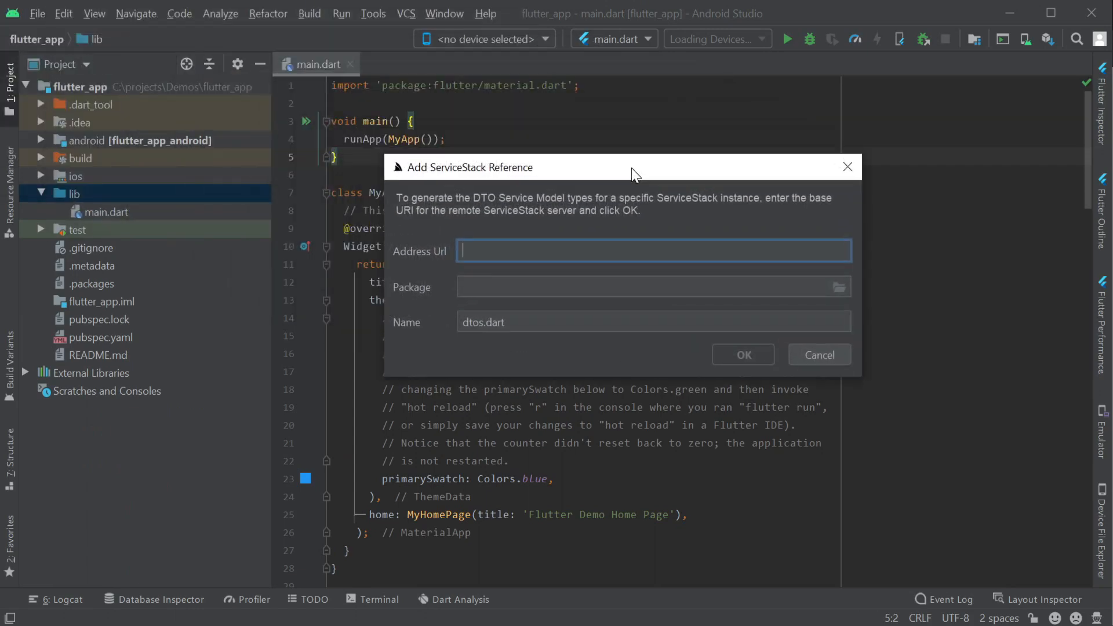
pyautogui.write('https://web')
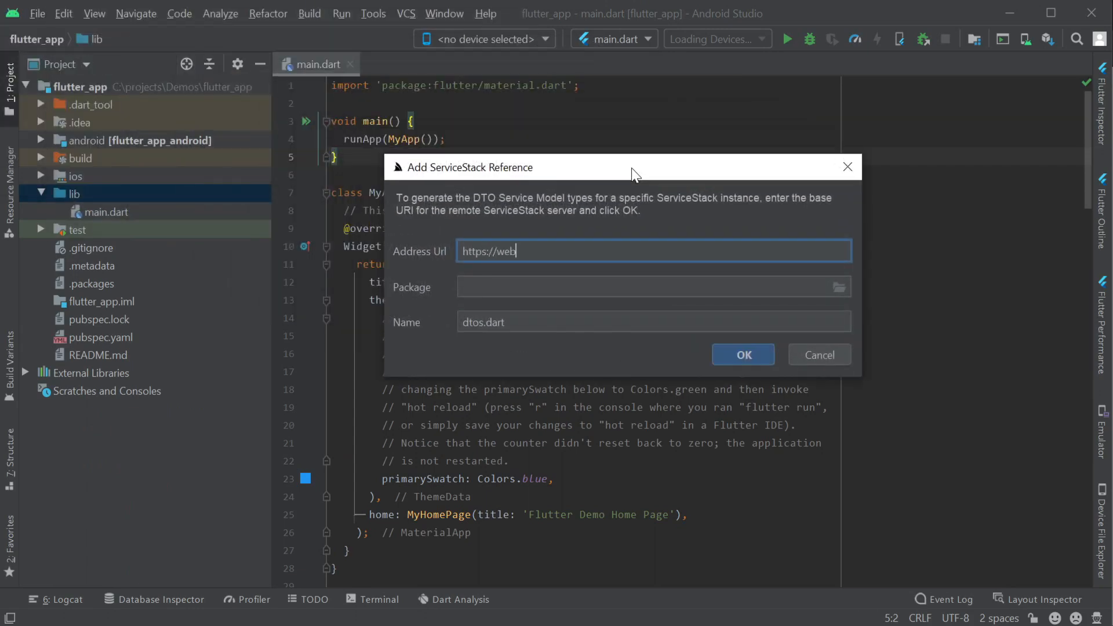
pyautogui.write('.web-templates.io/')
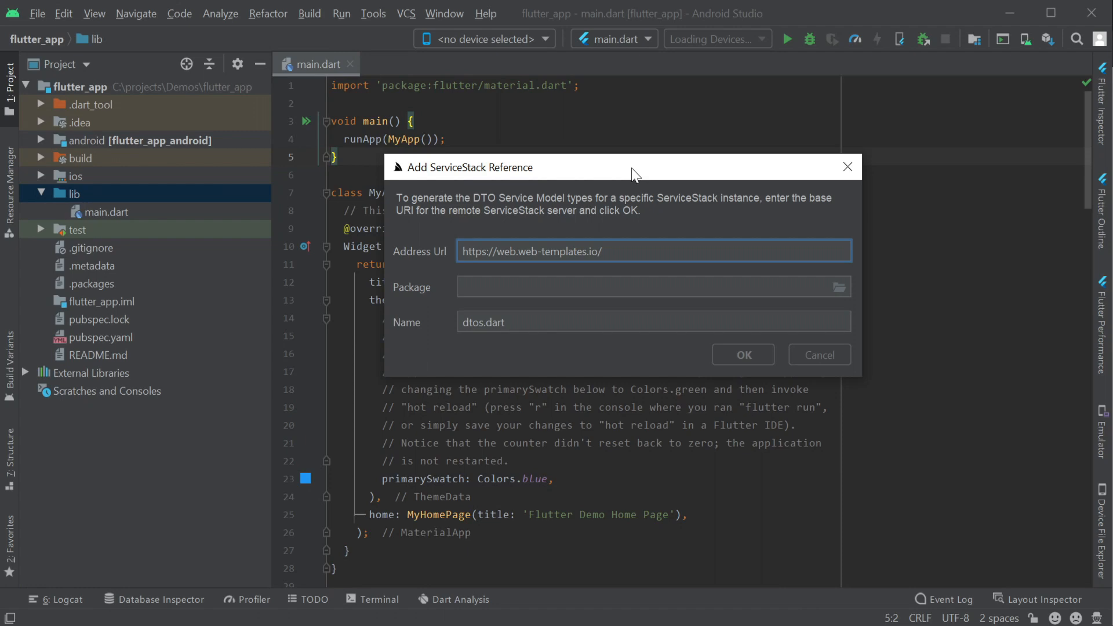
pyautogui.click(742, 354)
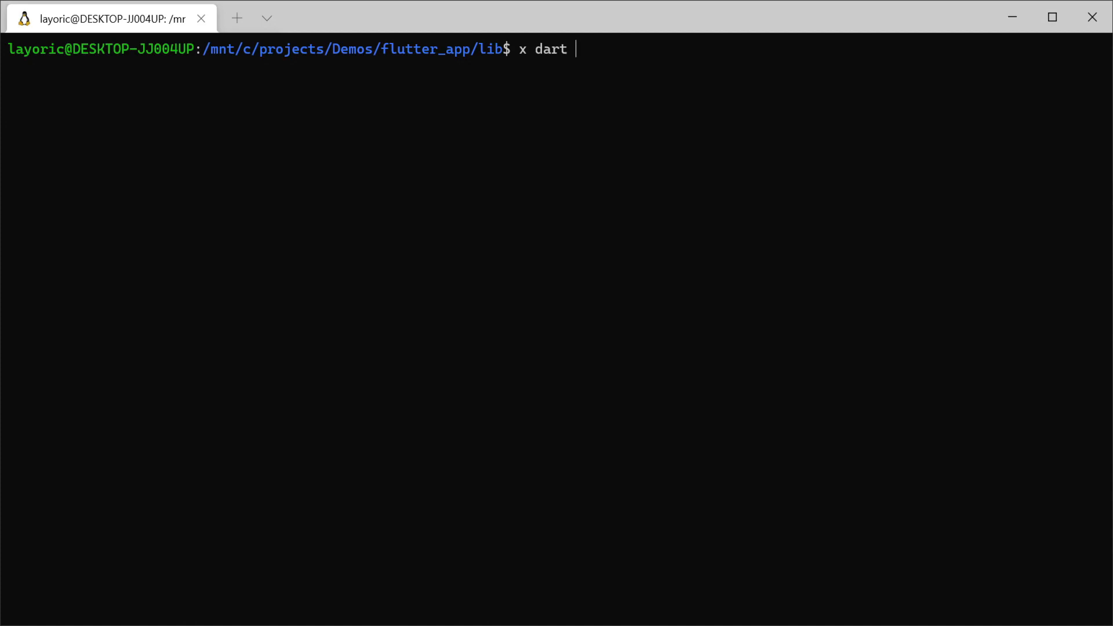
pyautogui.write('https://web.')
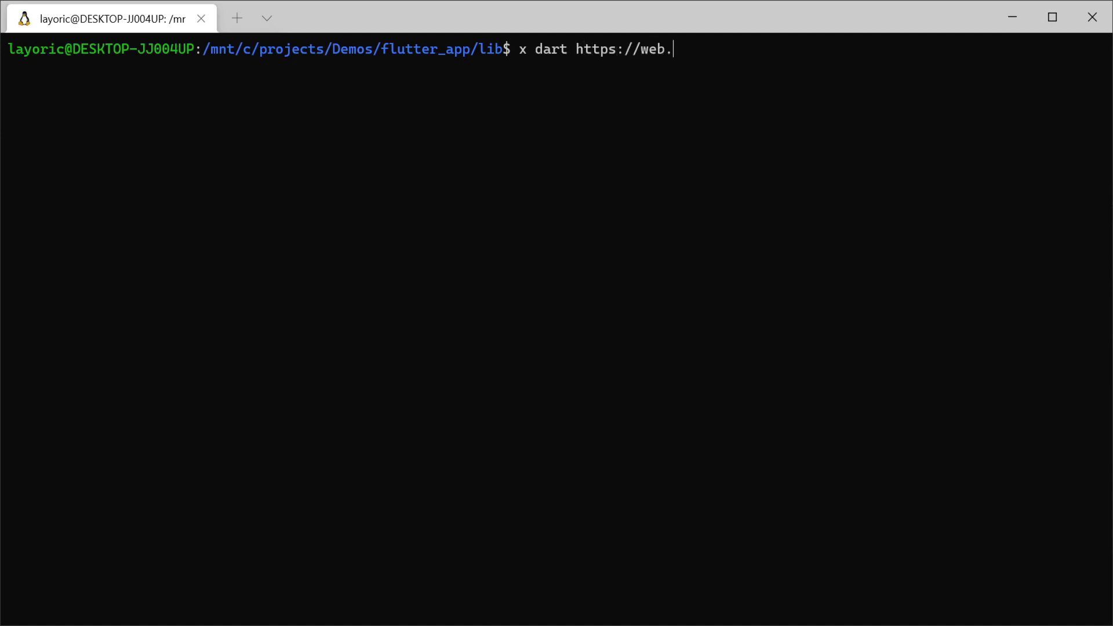
pyautogui.write('web-templates.io/')
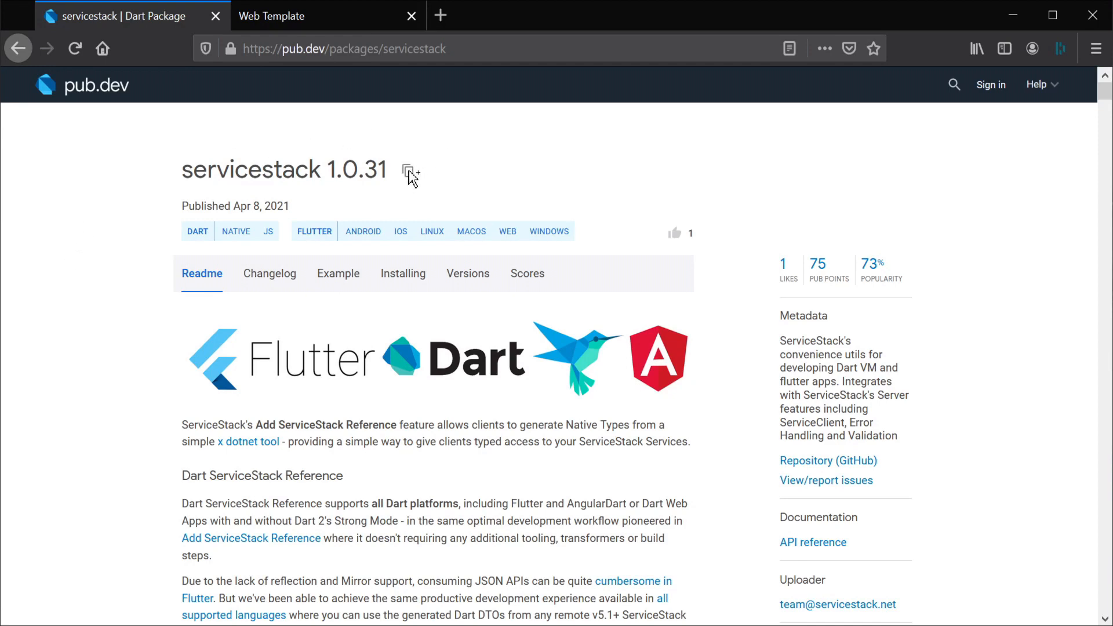
pyautogui.click(409, 173)
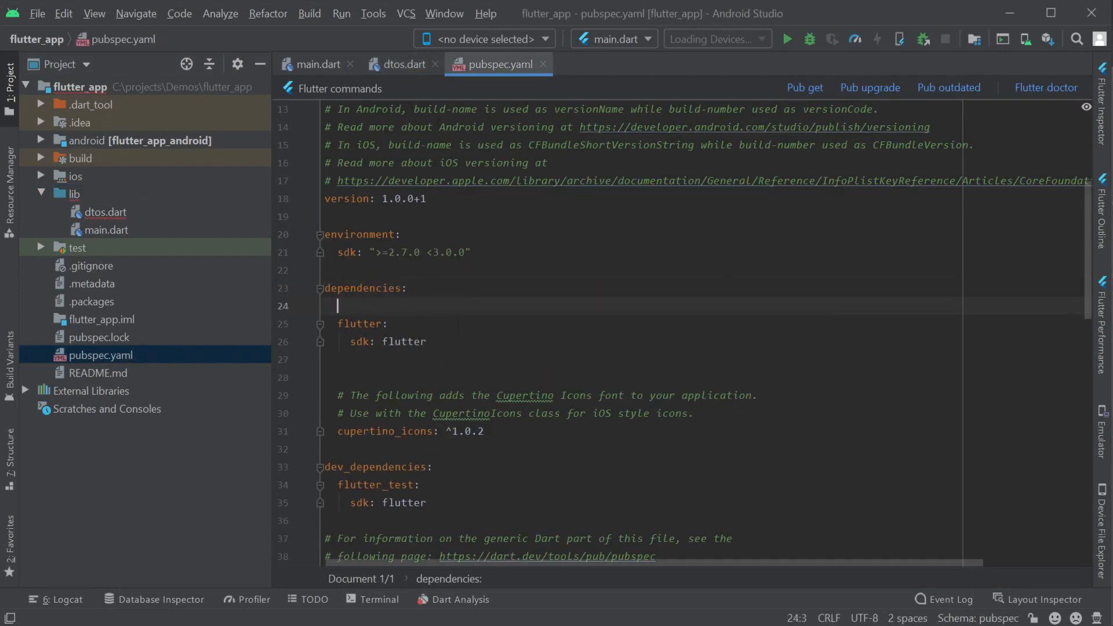
# Step: Add 'servicestack: ^1.0.31' to pubspec.yaml dependencies, run Pub get, and return to main.dart
pyautogui.write('servicestack: ^1.0.31')
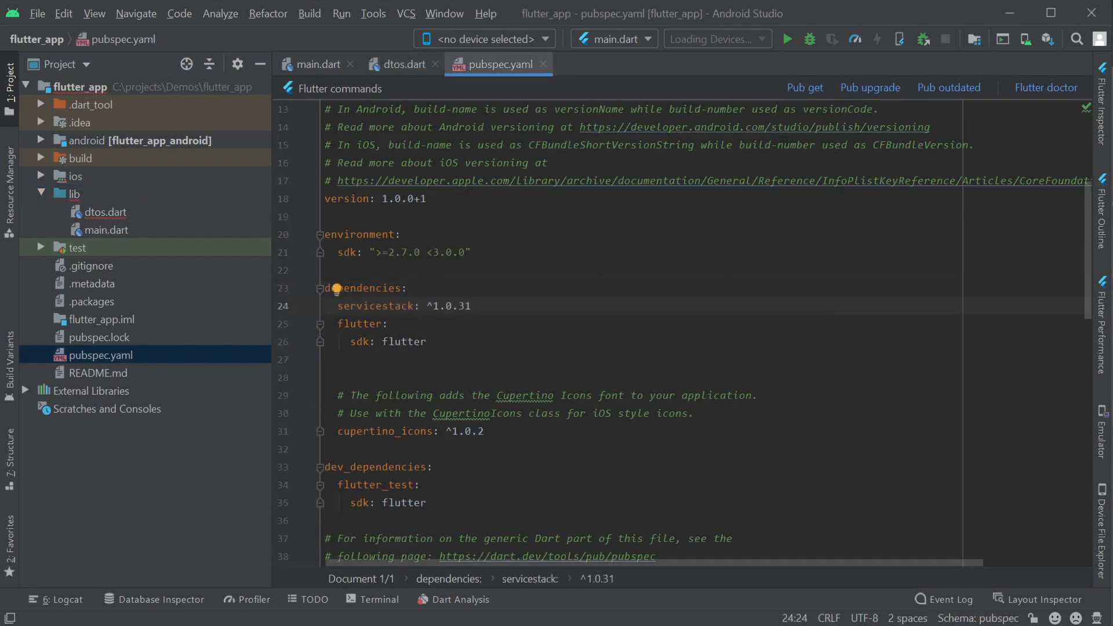
pyautogui.click(805, 87)
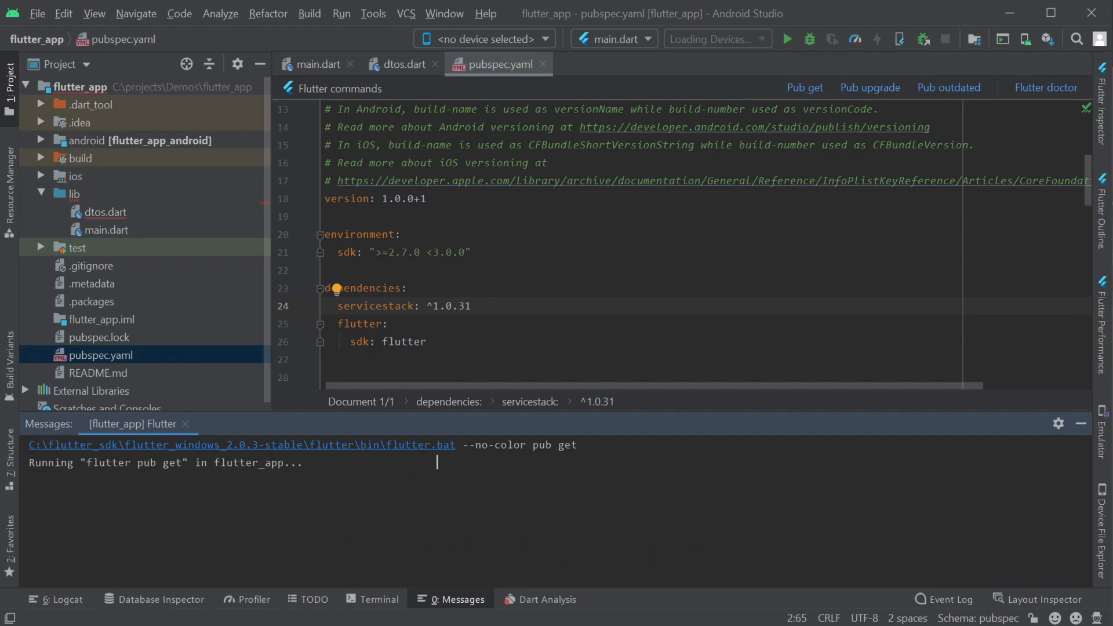
pyautogui.click(105, 211)
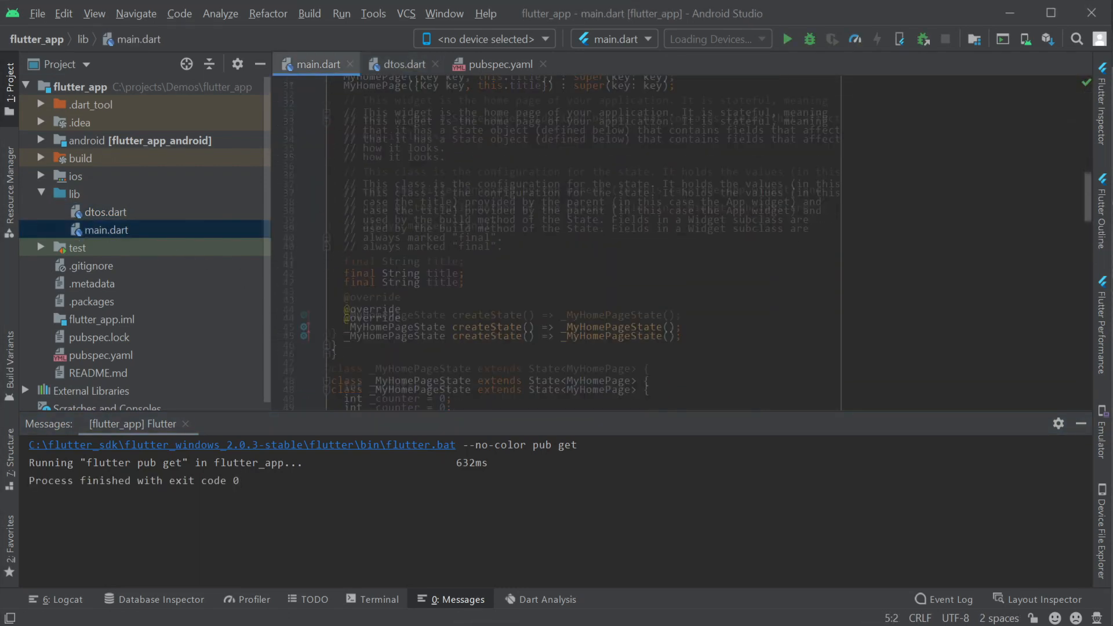
pyautogui.write('JsonSe')
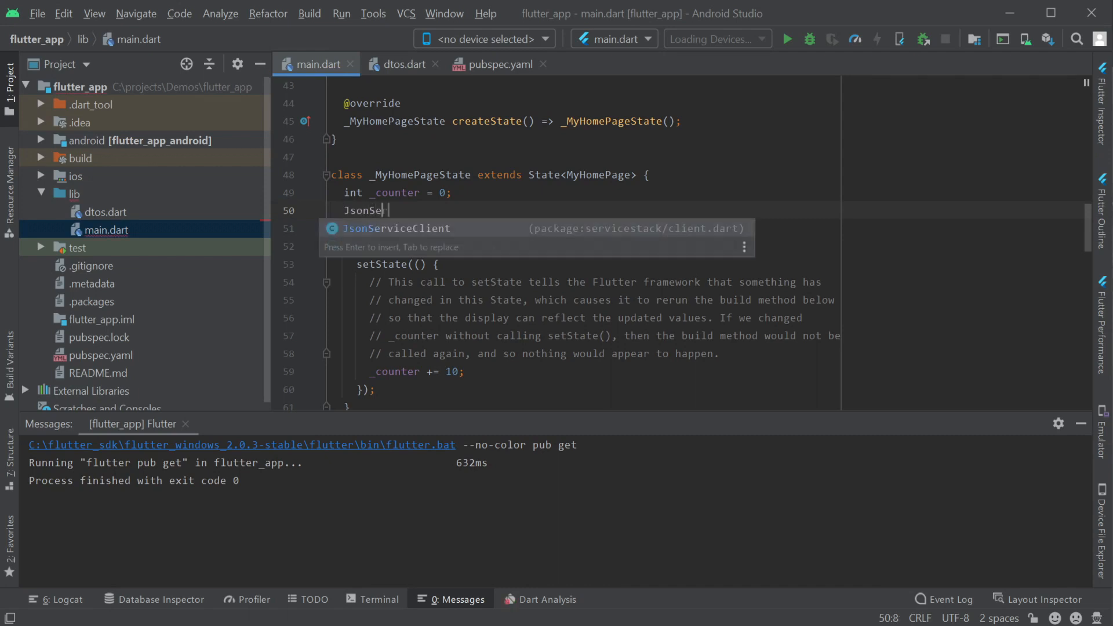
pyautogui.write('client = new JsonServiceClient("https://')
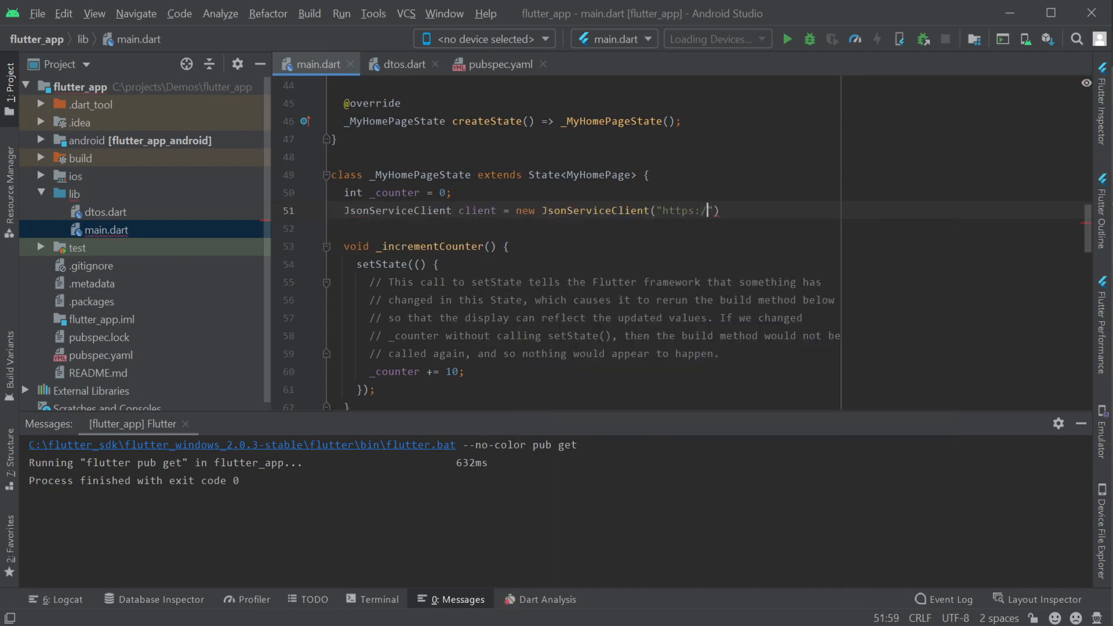
pyautogui.write('web.web-templates.io/')
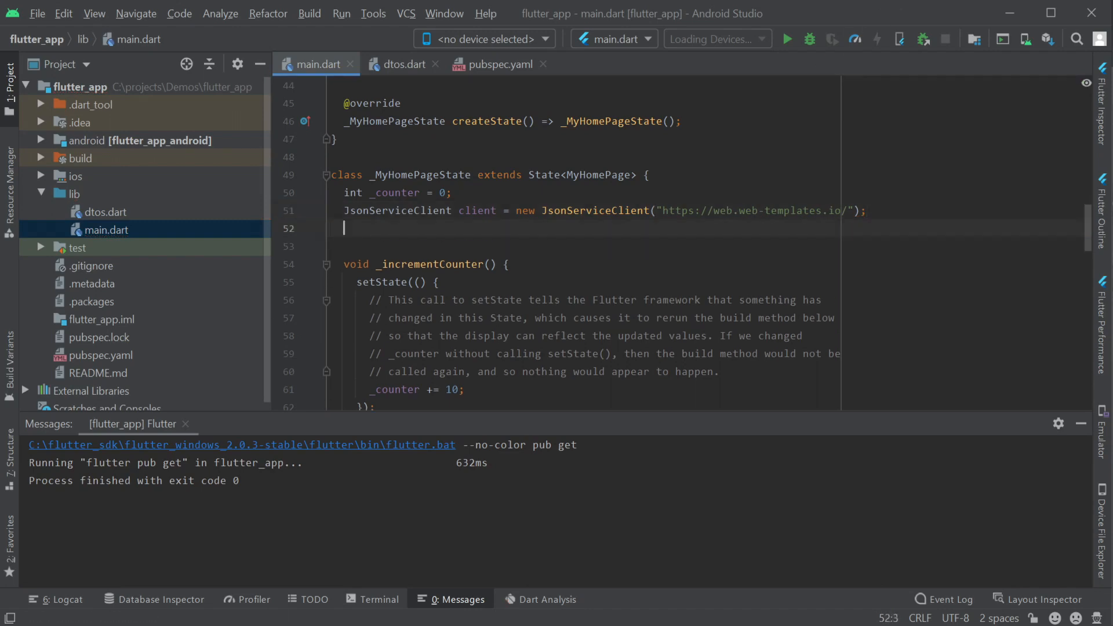
pyautogui.write('HelloResponse helloResponse;')
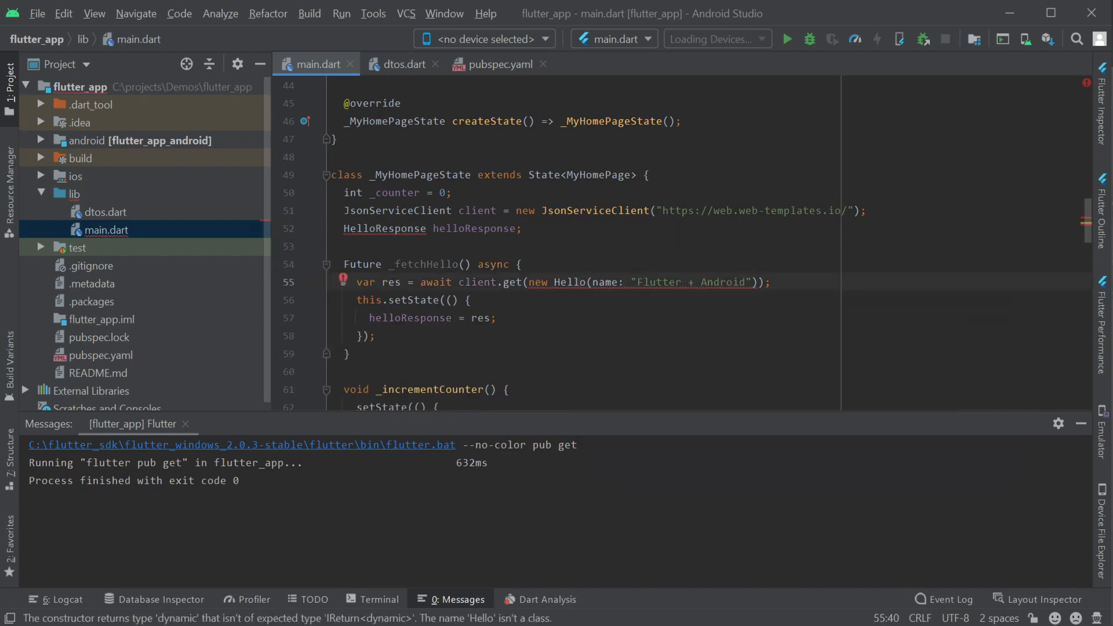
# Step: Show helloResponse.result in a Text widget with a null check on helloResponse
pyautogui.scroll(-3)
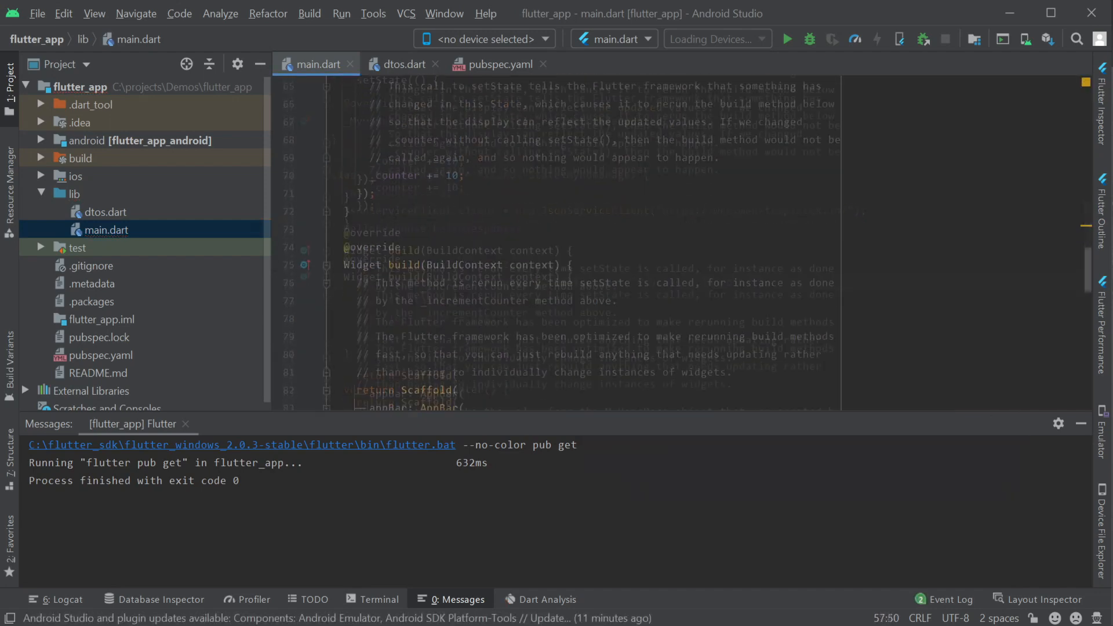
pyautogui.scroll(-3)
pyautogui.write('Text(')
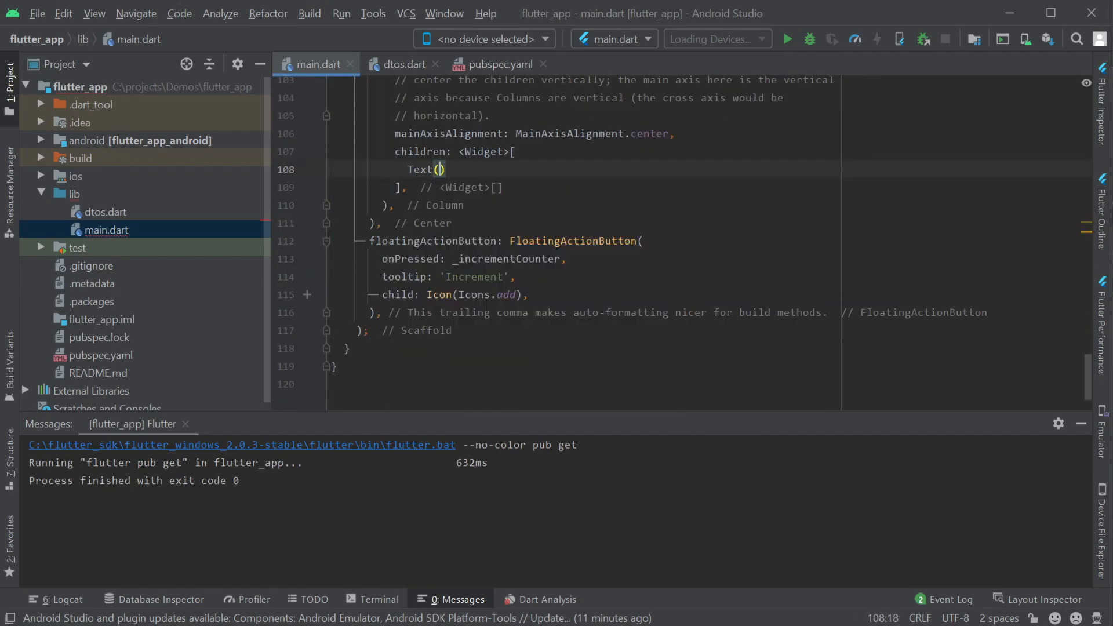
pyautogui.write('helloResponse == null ? "Press the button!')
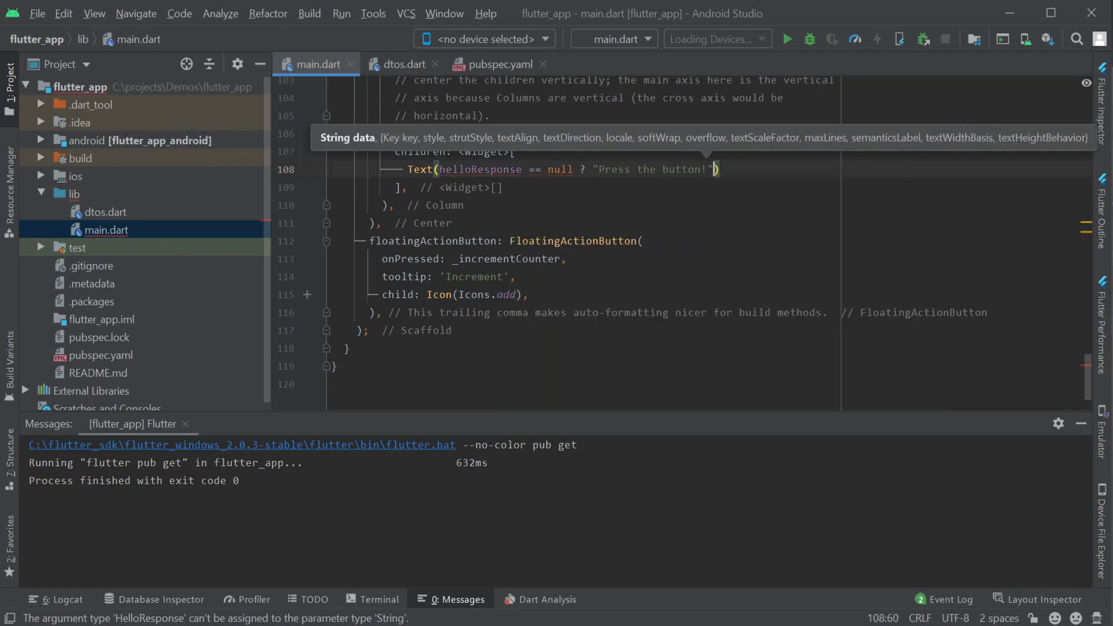
pyautogui.write(': helloResponse.result')
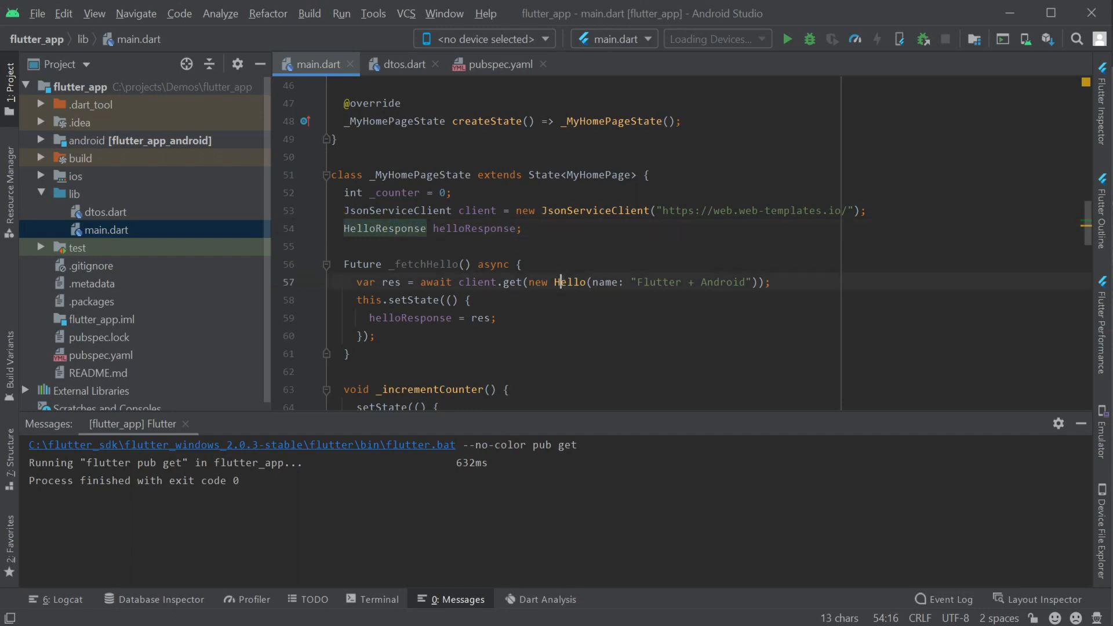
# Step: Navigate to the Hello DTO in dtos.dart, highlight IReturn<HelloResponse>, and jump to HelloResponse's result field
pyautogui.click(402, 63)
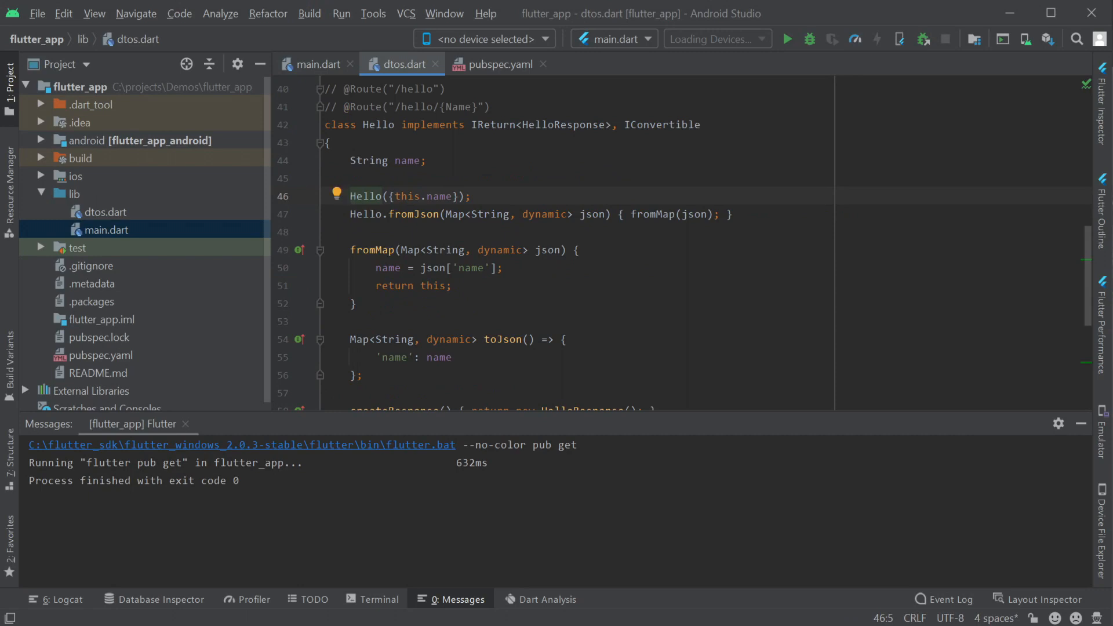
pyautogui.doubleClick(378, 124)
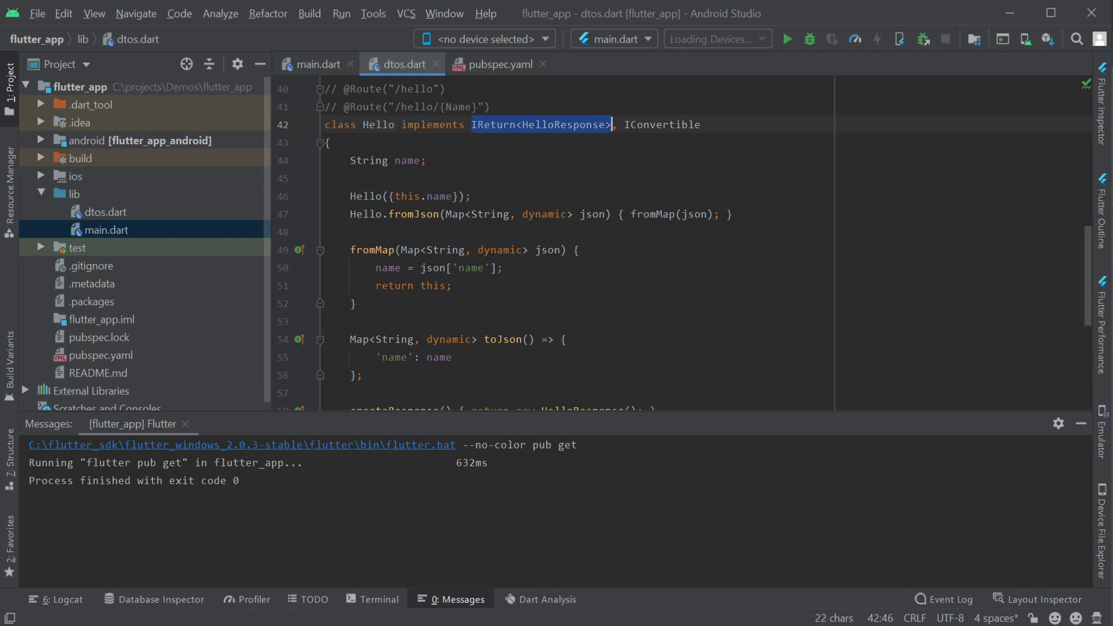
pyautogui.click(546, 124)
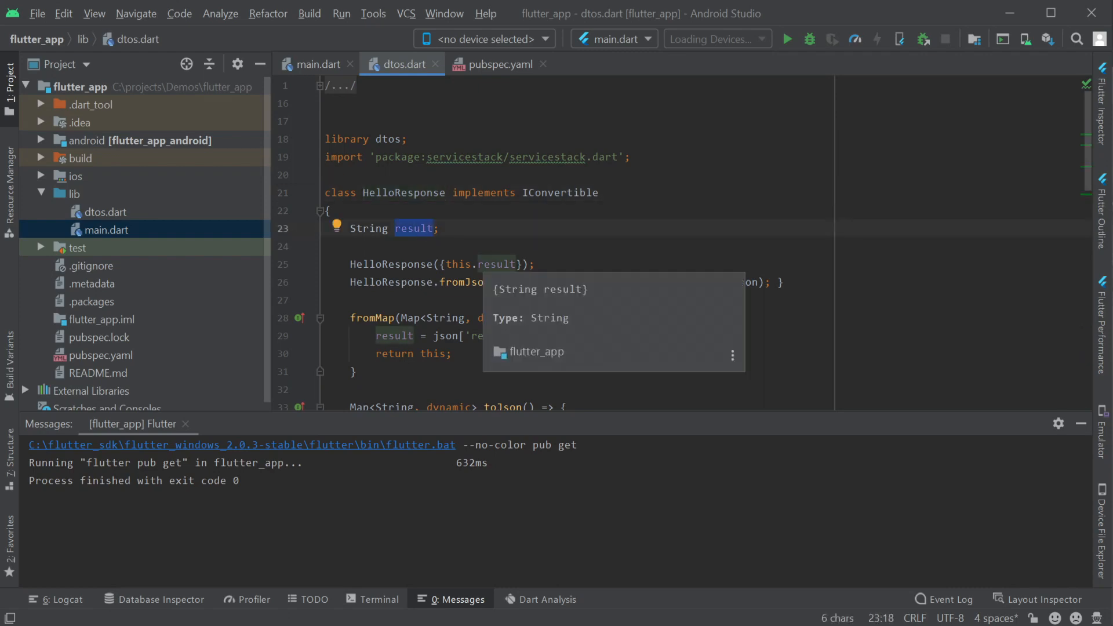
pyautogui.moveTo(236, 240)
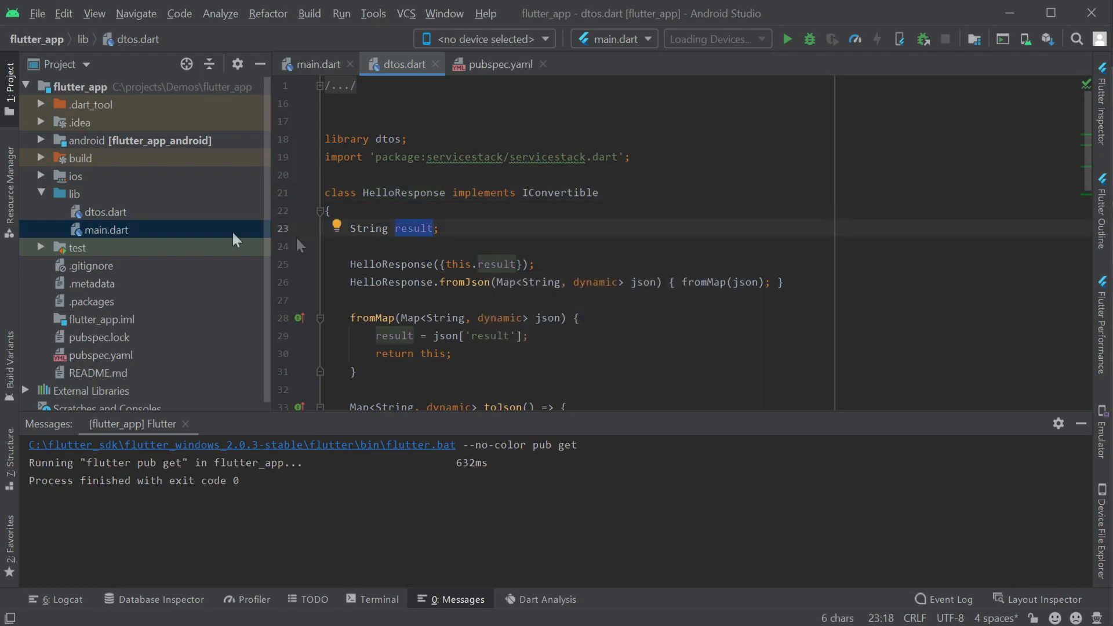
# Step: Replace the button's onPressed in main.dart with () async => await _fetchHello()
pyautogui.click(318, 64)
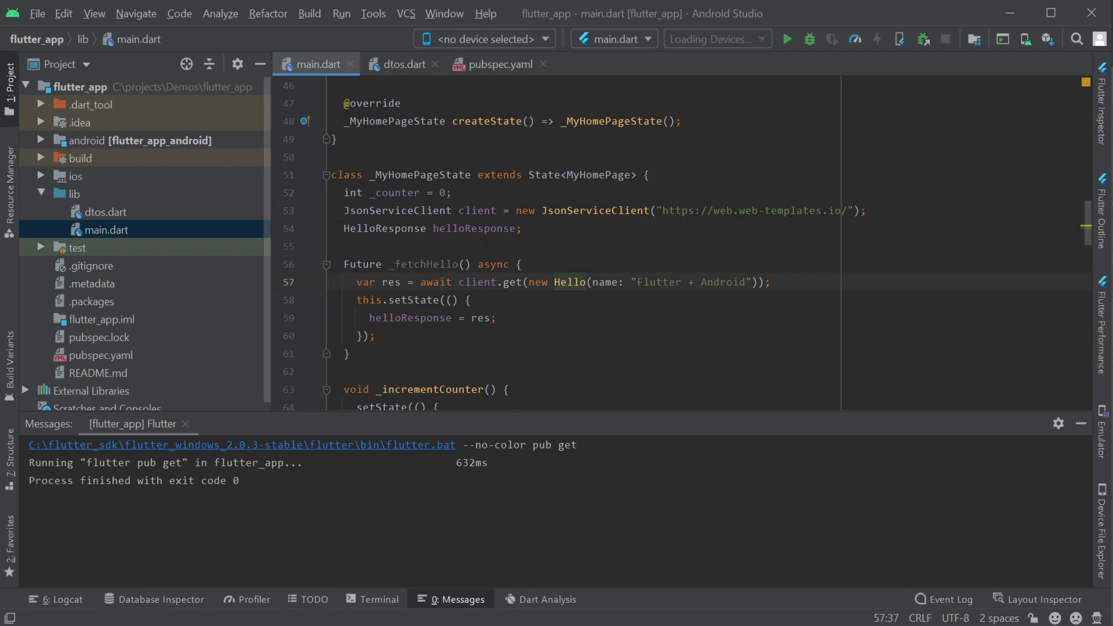
pyautogui.click(786, 40)
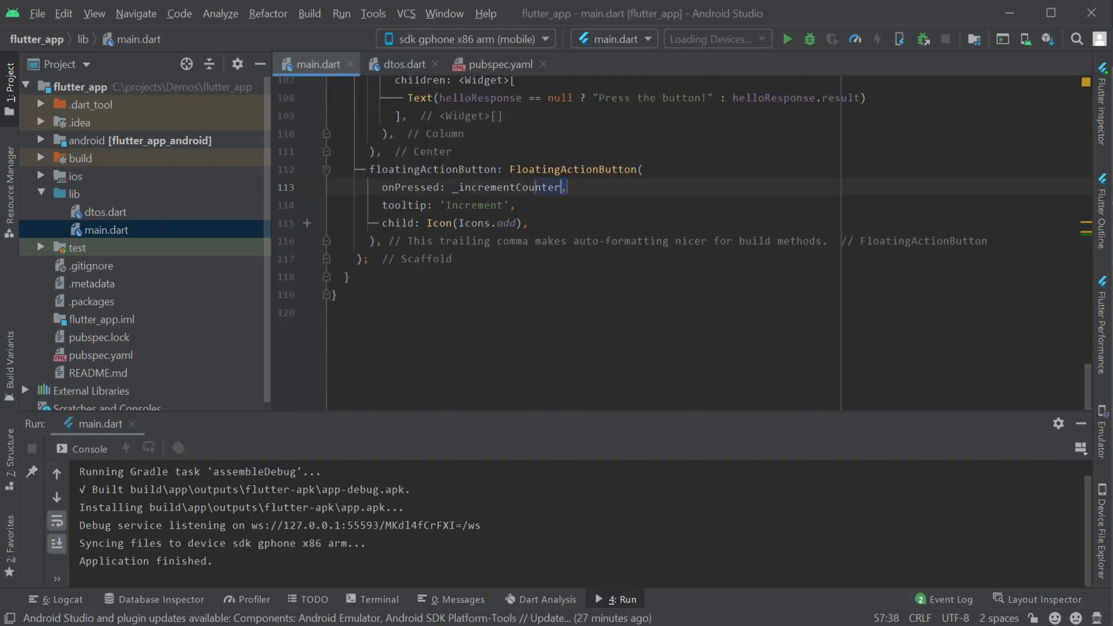
pyautogui.write('() async => await _fetchHello(),')
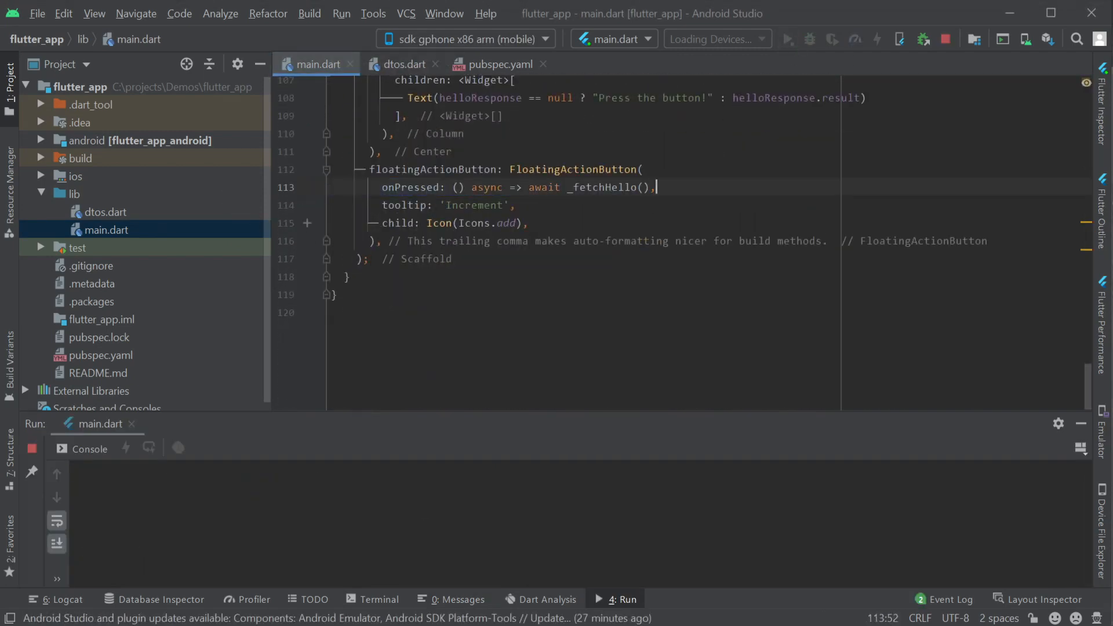
# Step: Run the app on the emulator and tap + to show 'Hello, Flutter + Android!'
pyautogui.click(785, 39)
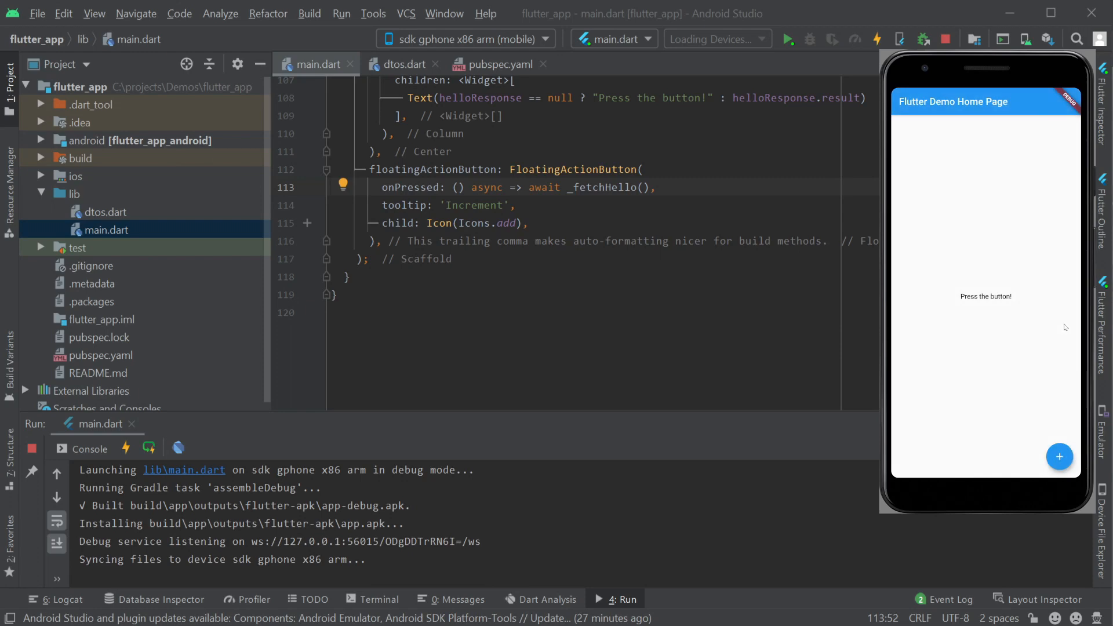
pyautogui.click(1058, 455)
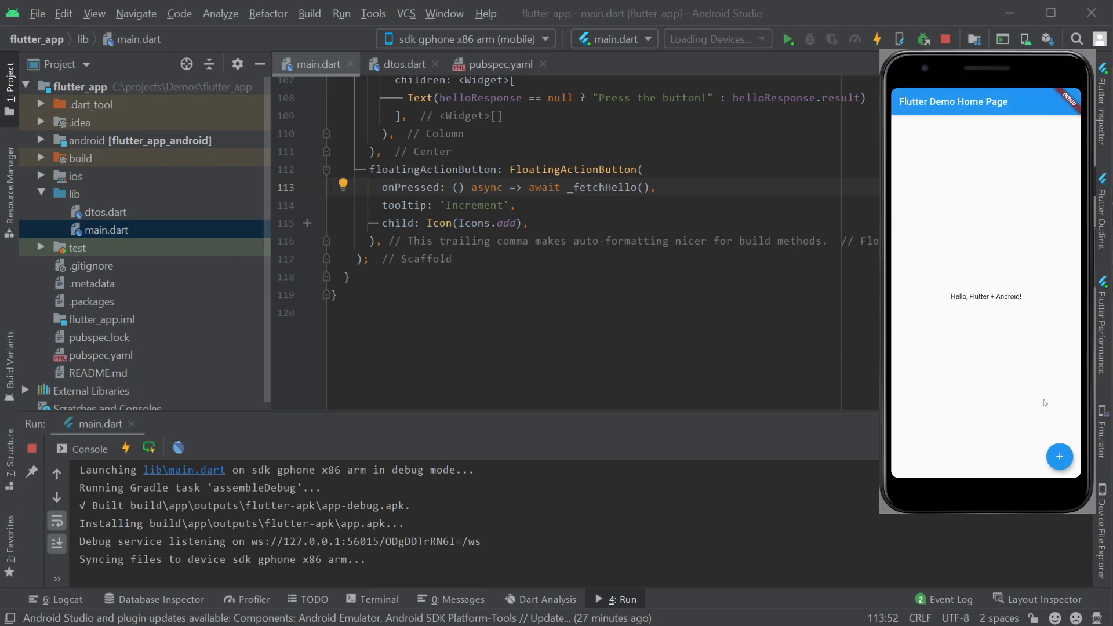